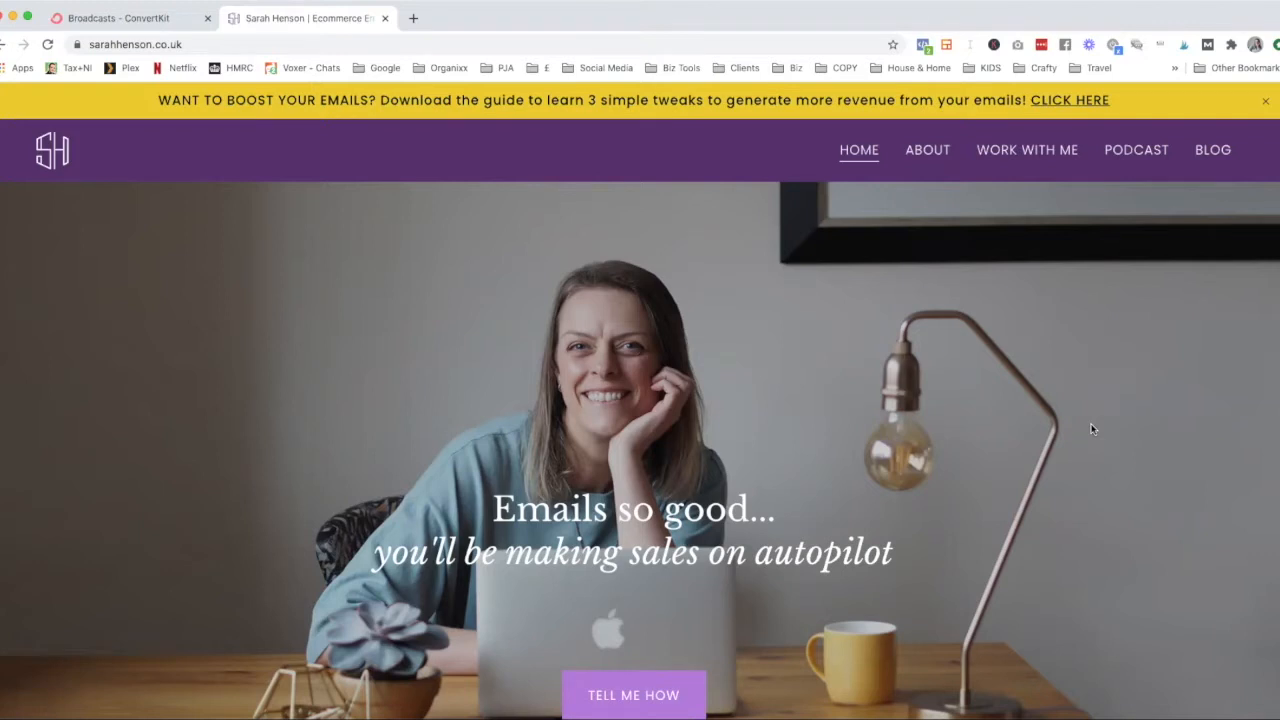
pyautogui.moveTo(900, 463)
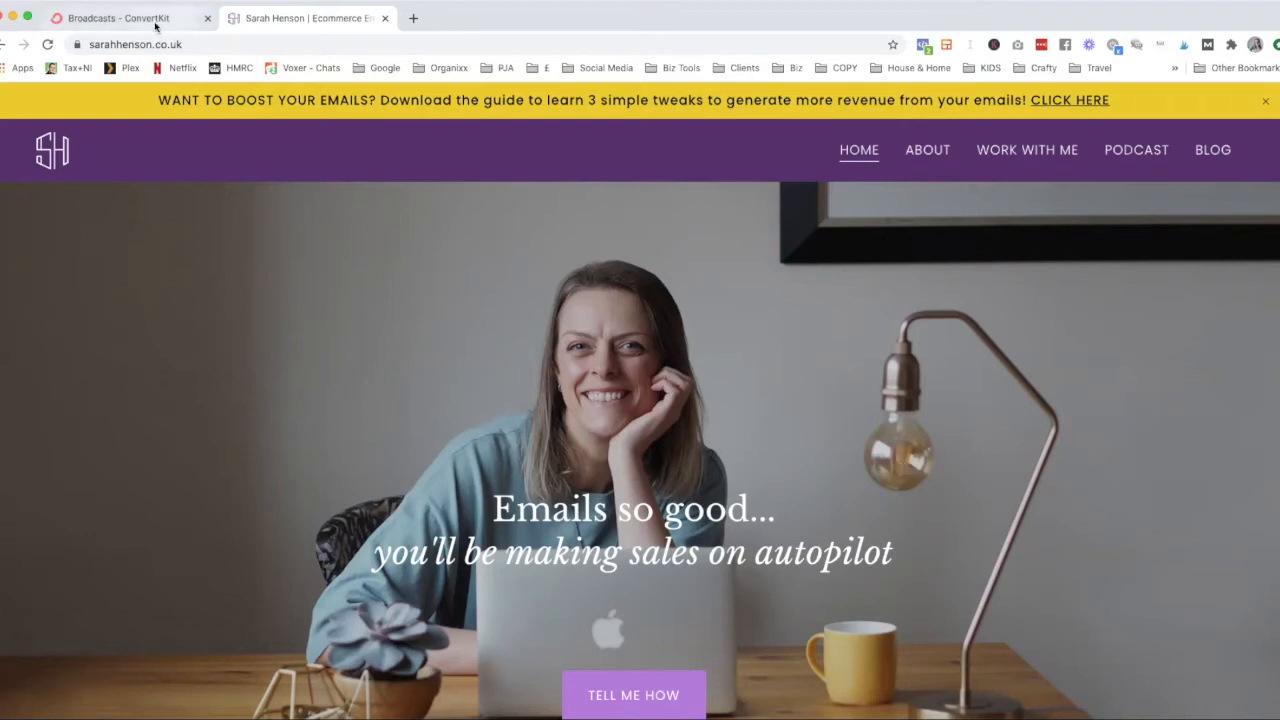
# Show the All Broadcasts list of 98 past broadcasts with open and click rates.
pyautogui.click(120, 18)
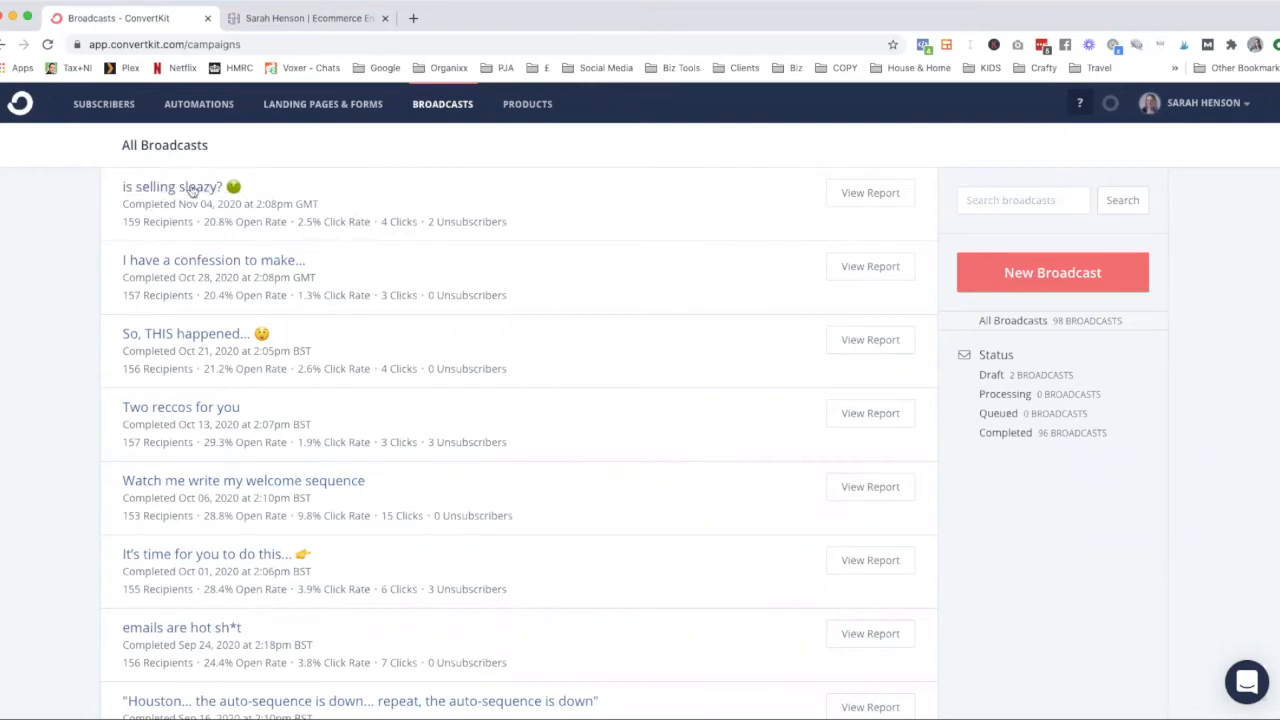
pyautogui.moveTo(480, 211)
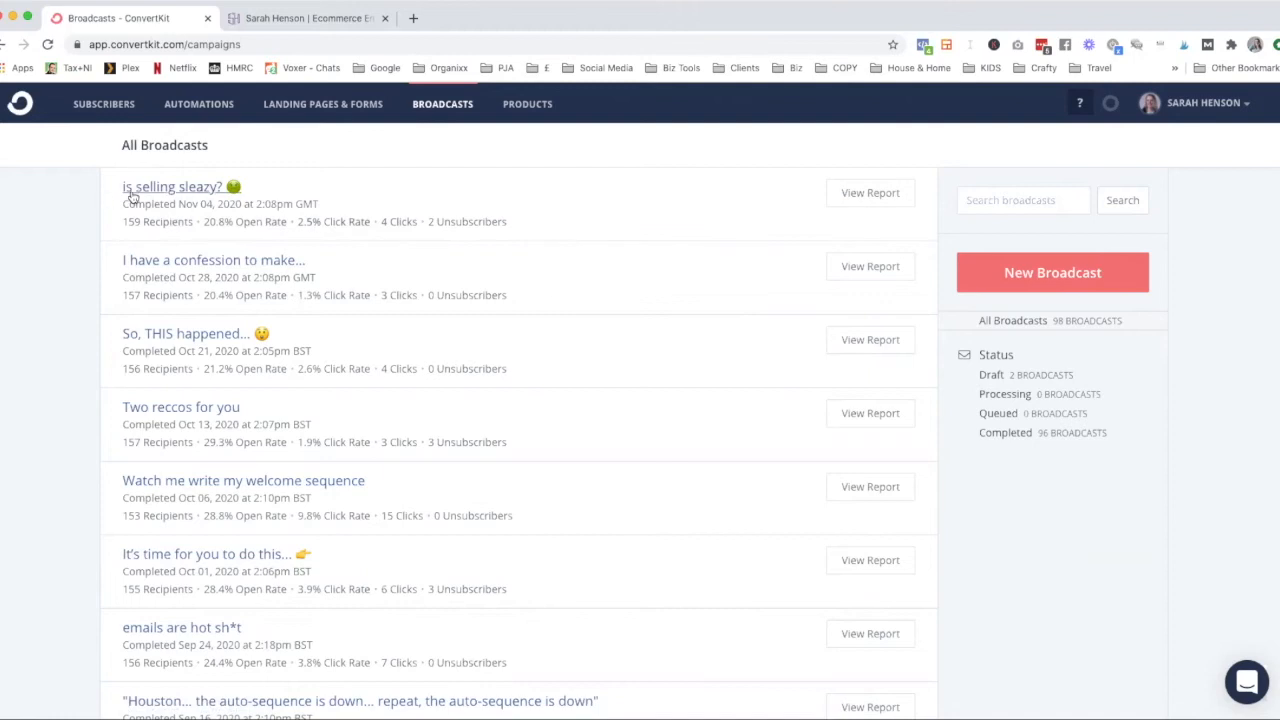
# Open the 'is selling sleazy?' broadcast's public ckarchive page so its URL can be copied.
pyautogui.click(173, 187)
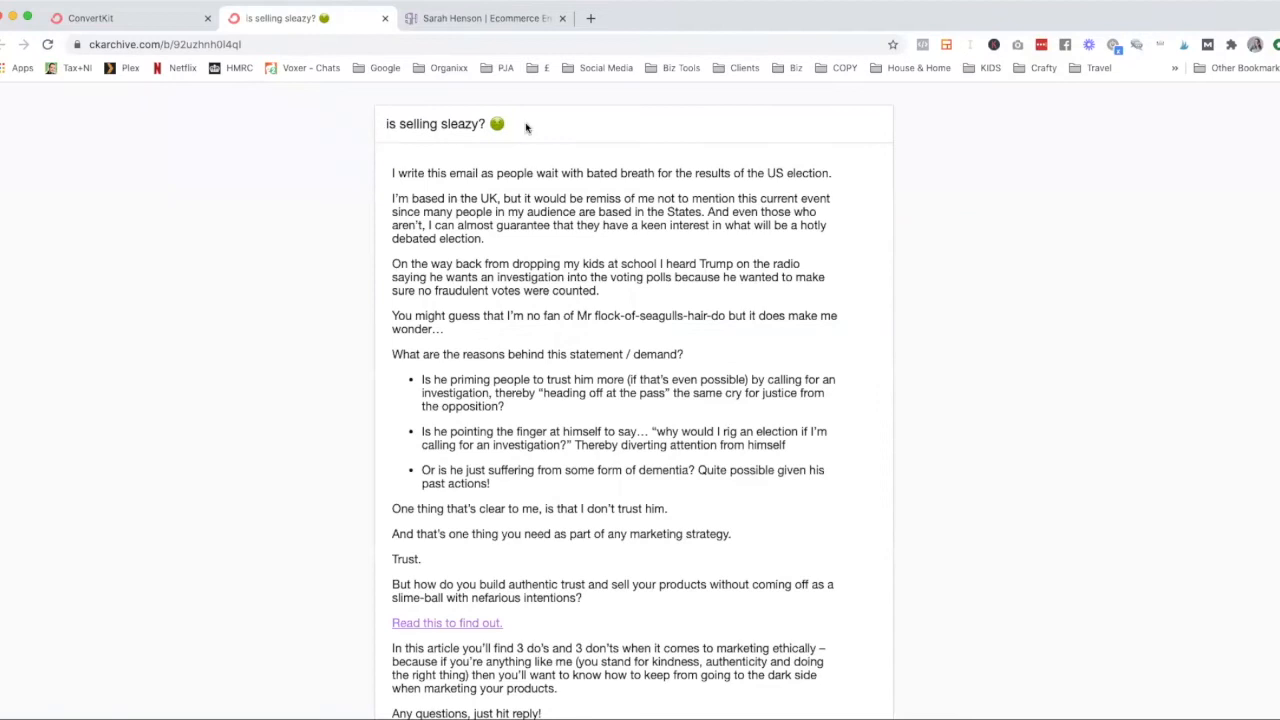
pyautogui.scroll(-3)
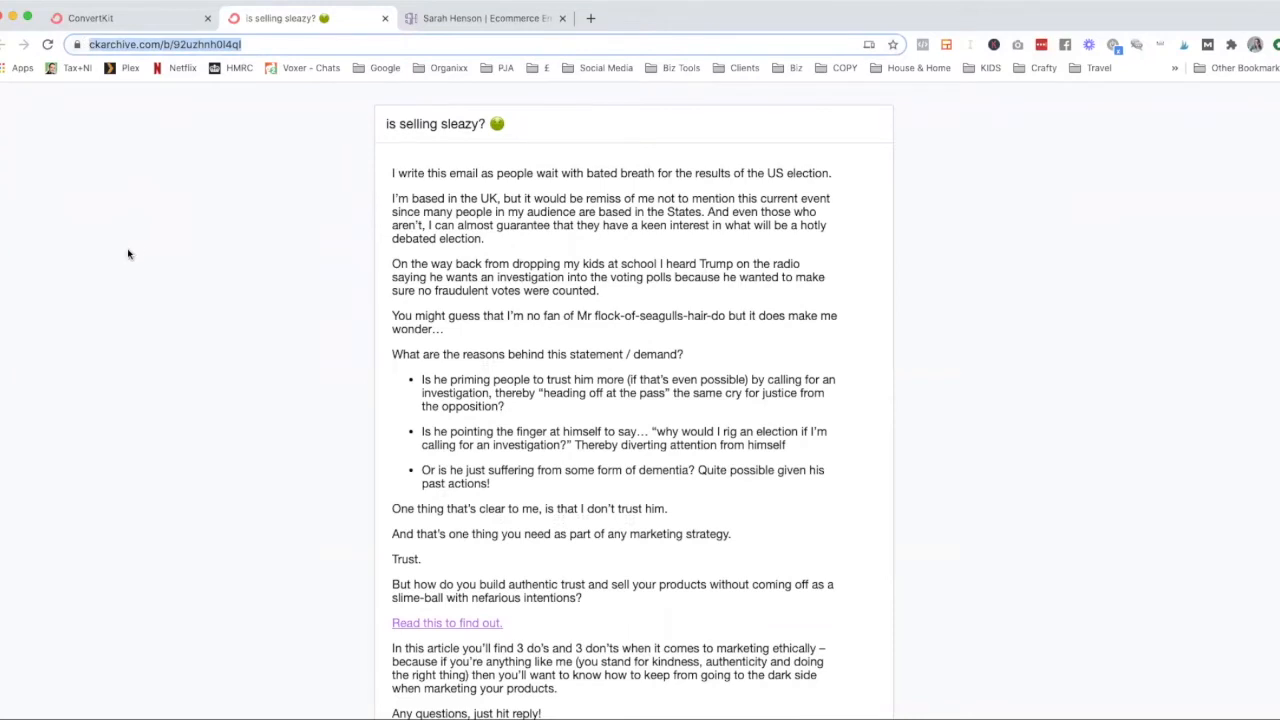
pyautogui.moveTo(130, 253)
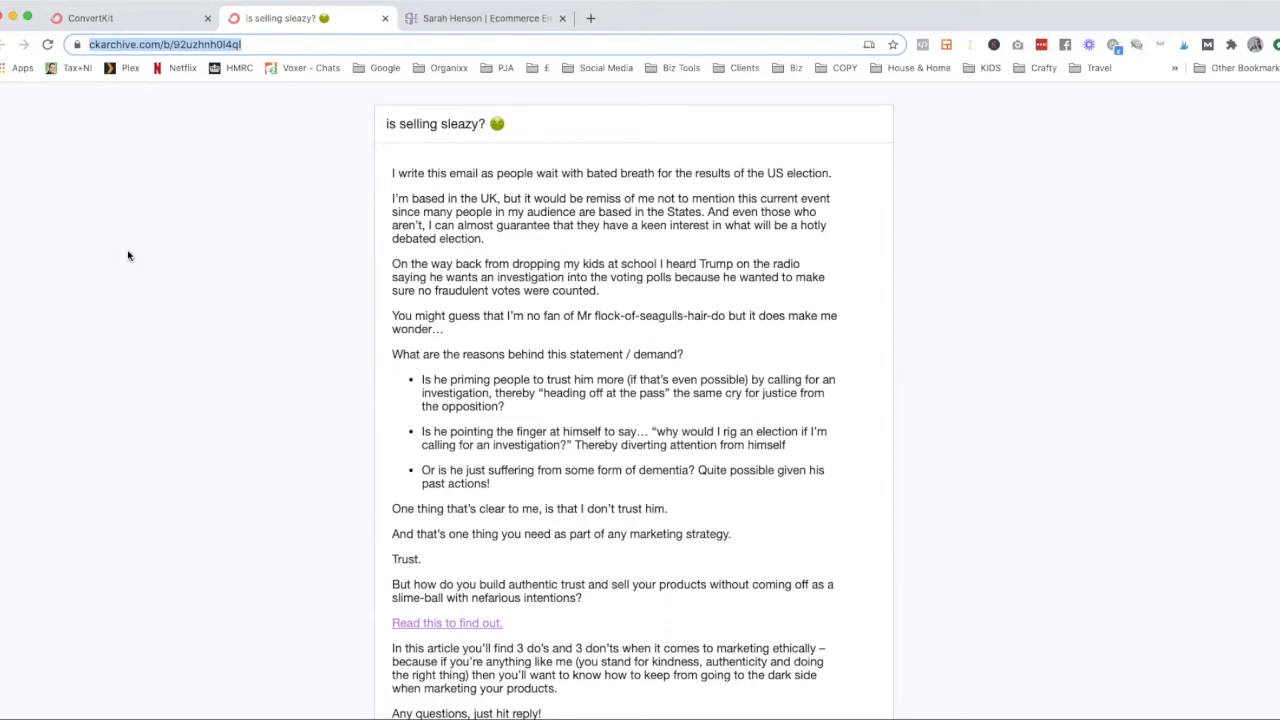
pyautogui.moveTo(241, 258)
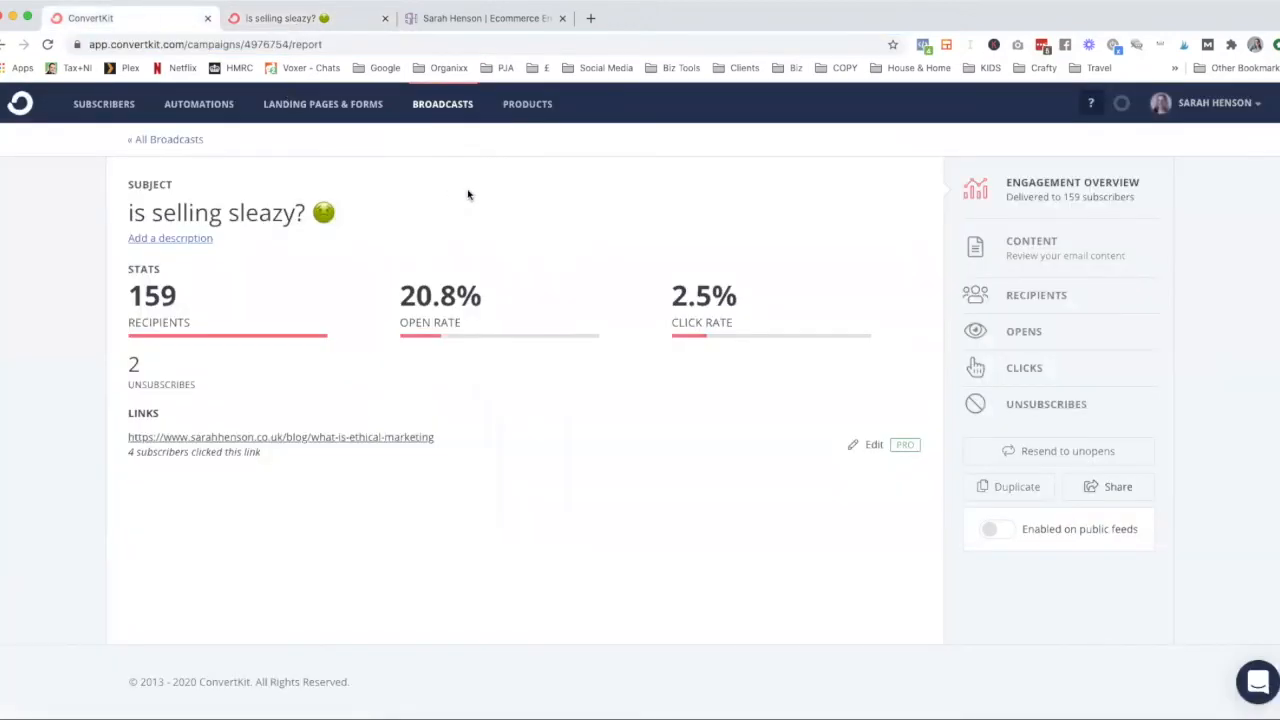
pyautogui.click(285, 18)
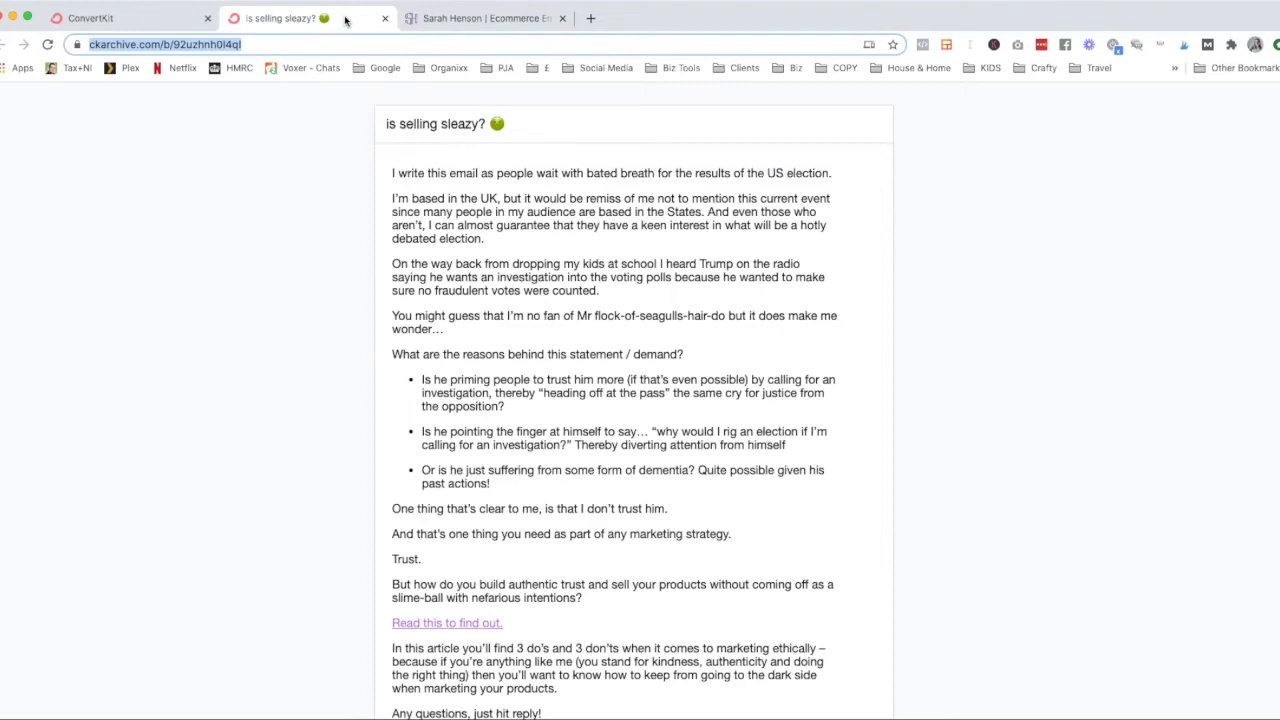
# Create a new broadcast from Sarah's sender address to all 159 subscribers.
pyautogui.click(91, 18)
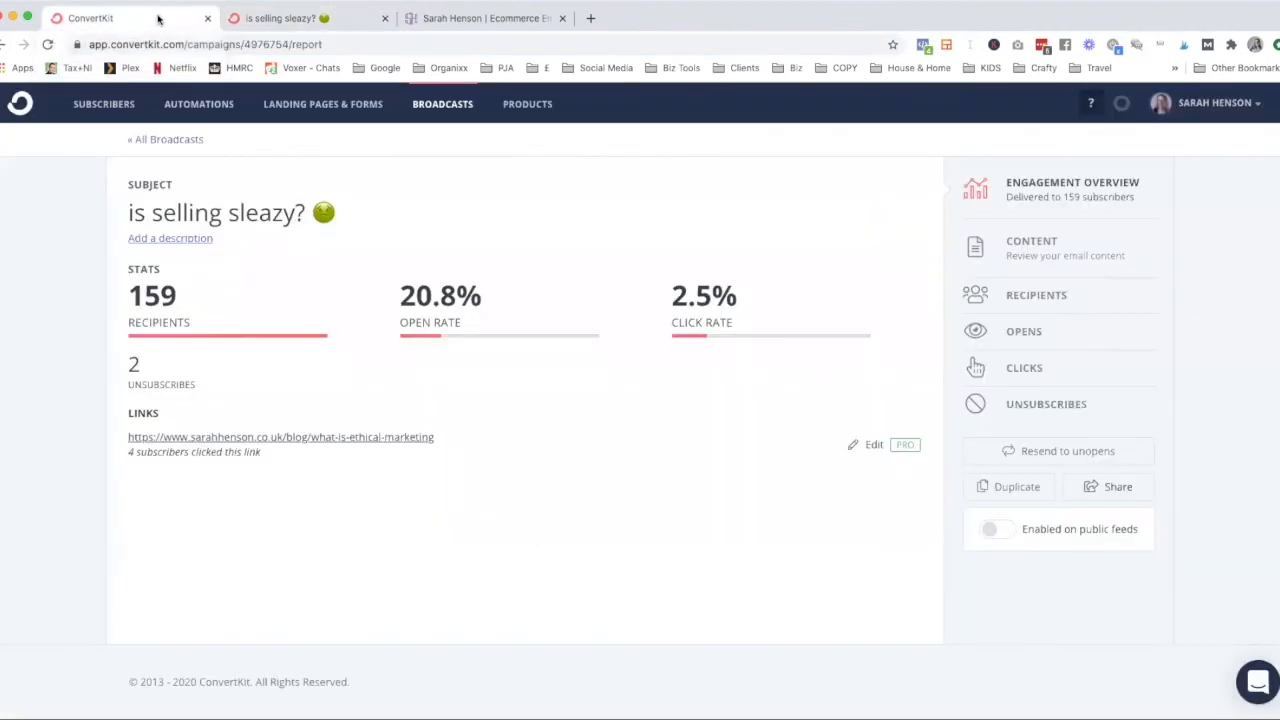
pyautogui.moveTo(504, 147)
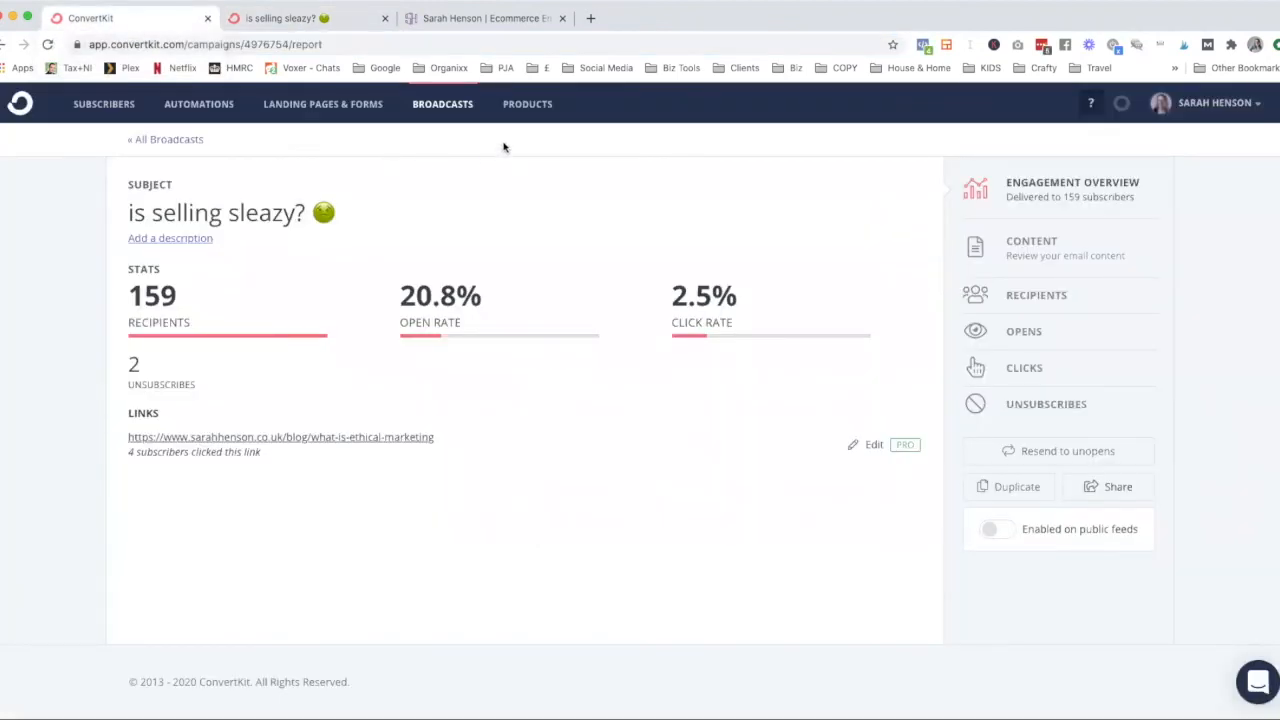
pyautogui.moveTo(515, 130)
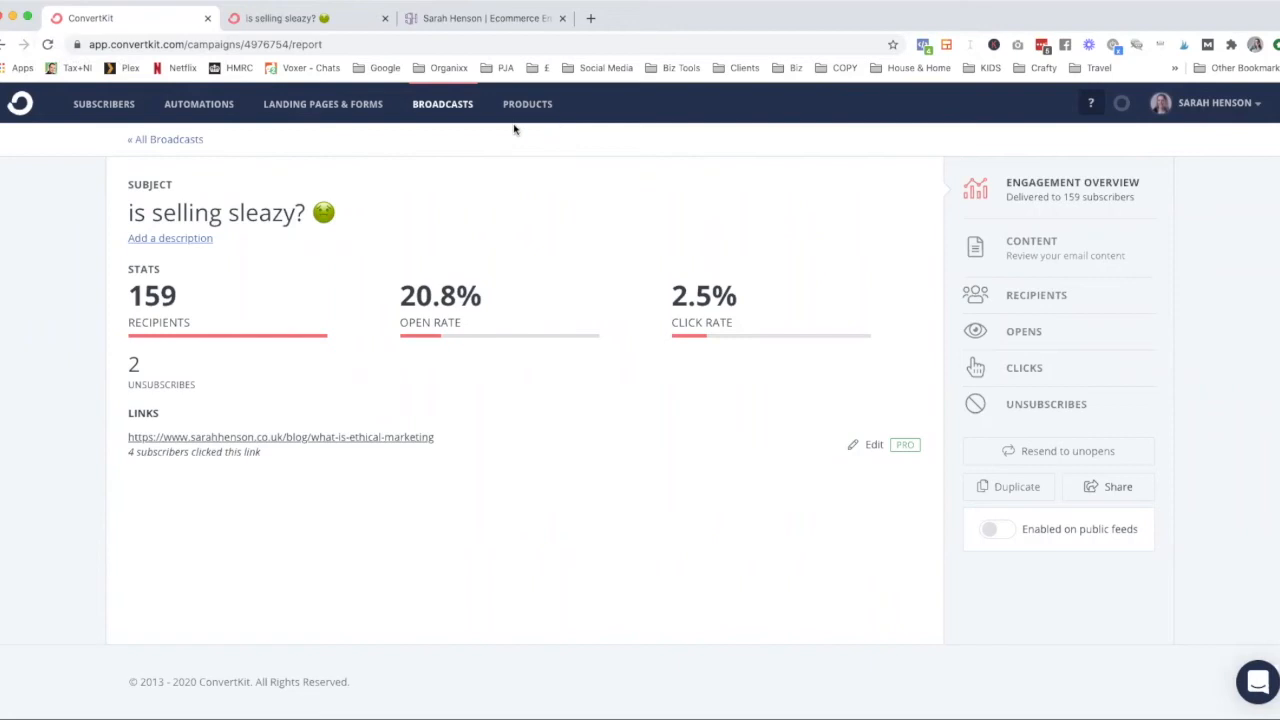
pyautogui.click(165, 139)
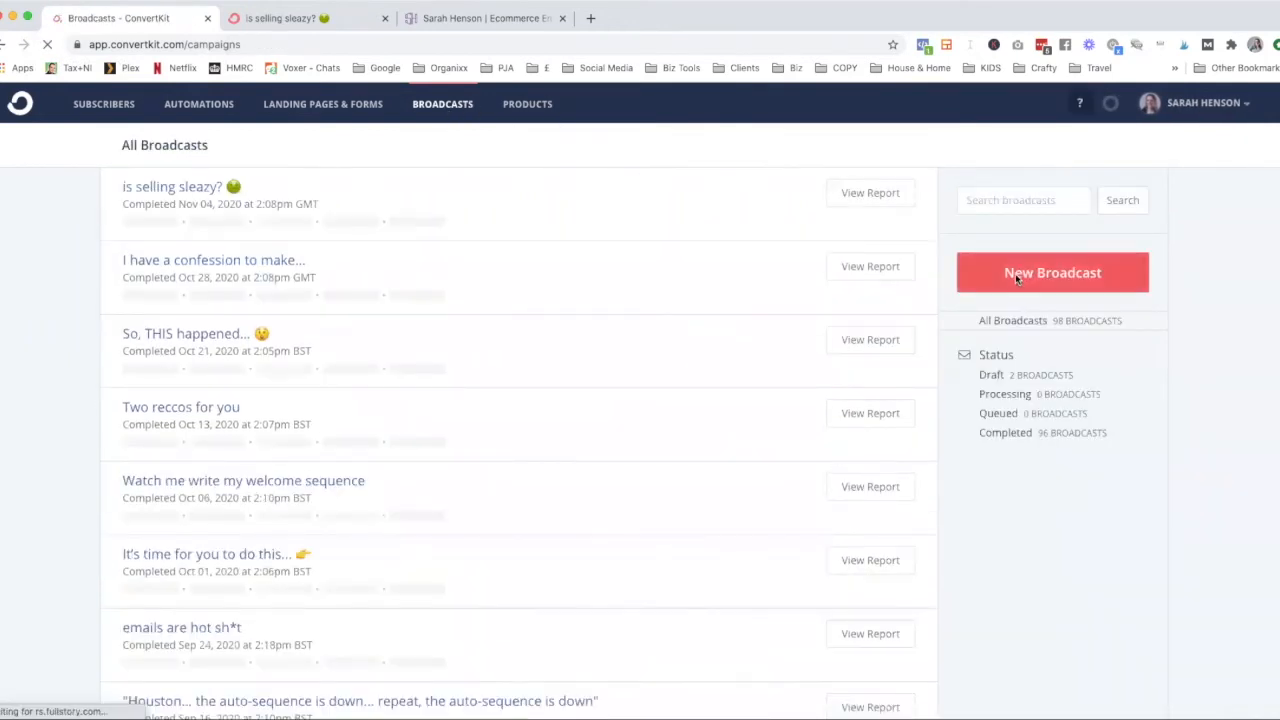
pyautogui.click(1052, 272)
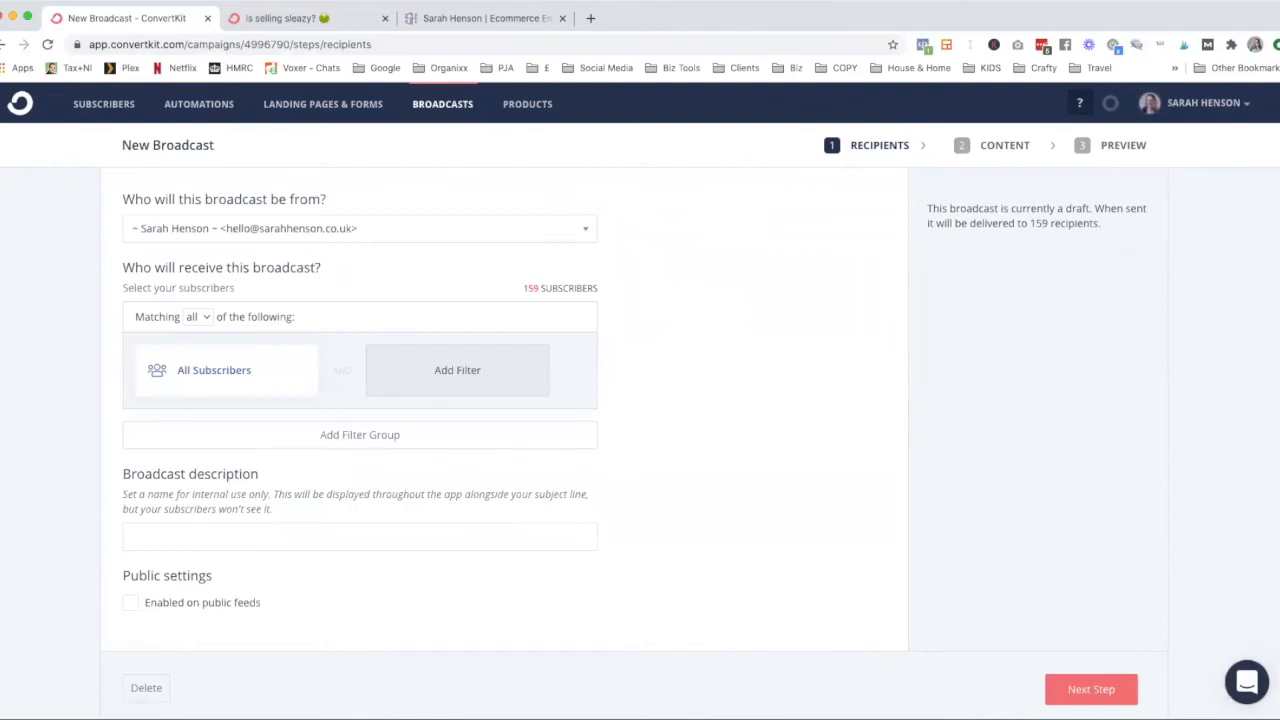
pyautogui.click(1091, 689)
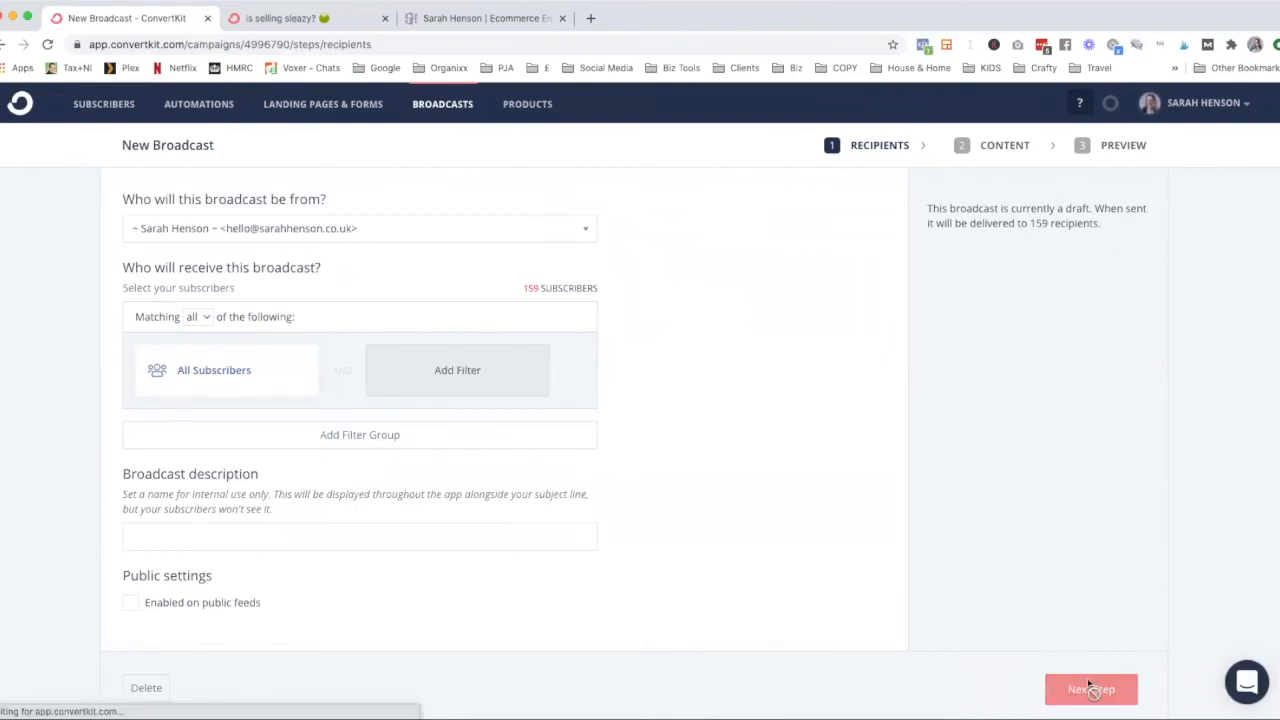
# Enter subject 'did you see this?' and the body sentence about selling seeming sleazy.
pyautogui.click(1091, 689)
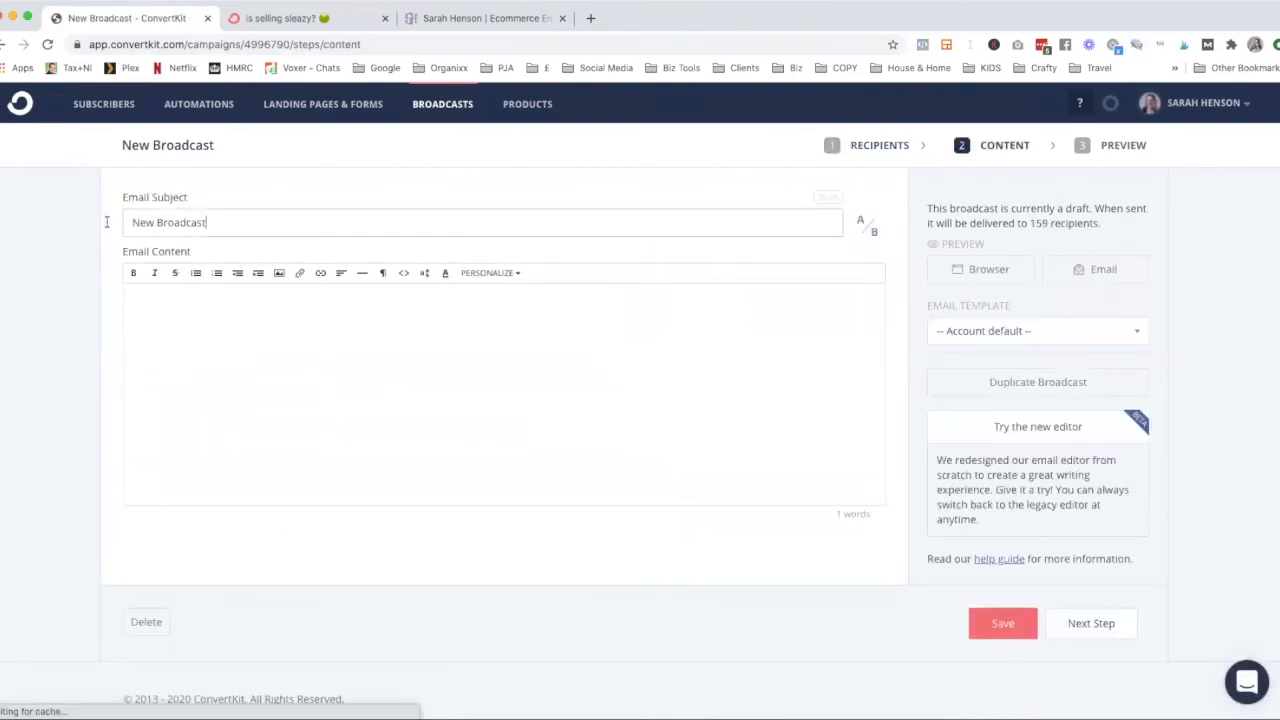
pyautogui.write('did se')
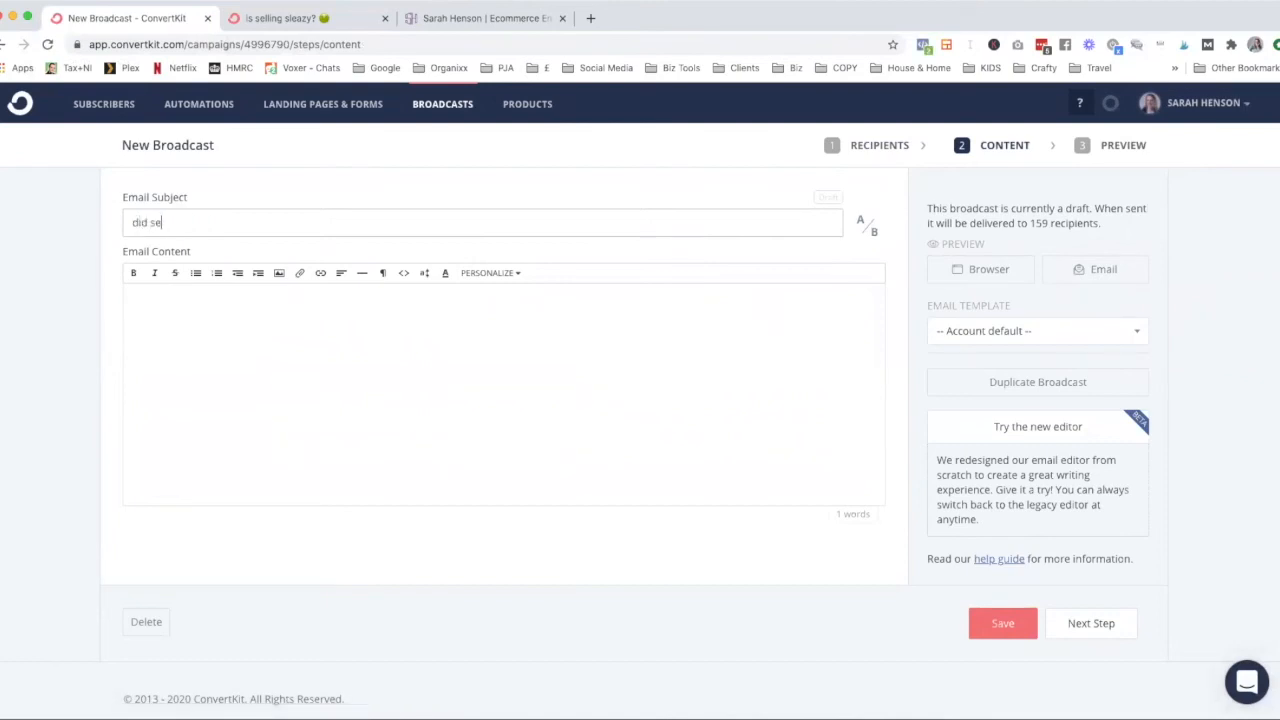
pyautogui.write('you see this')
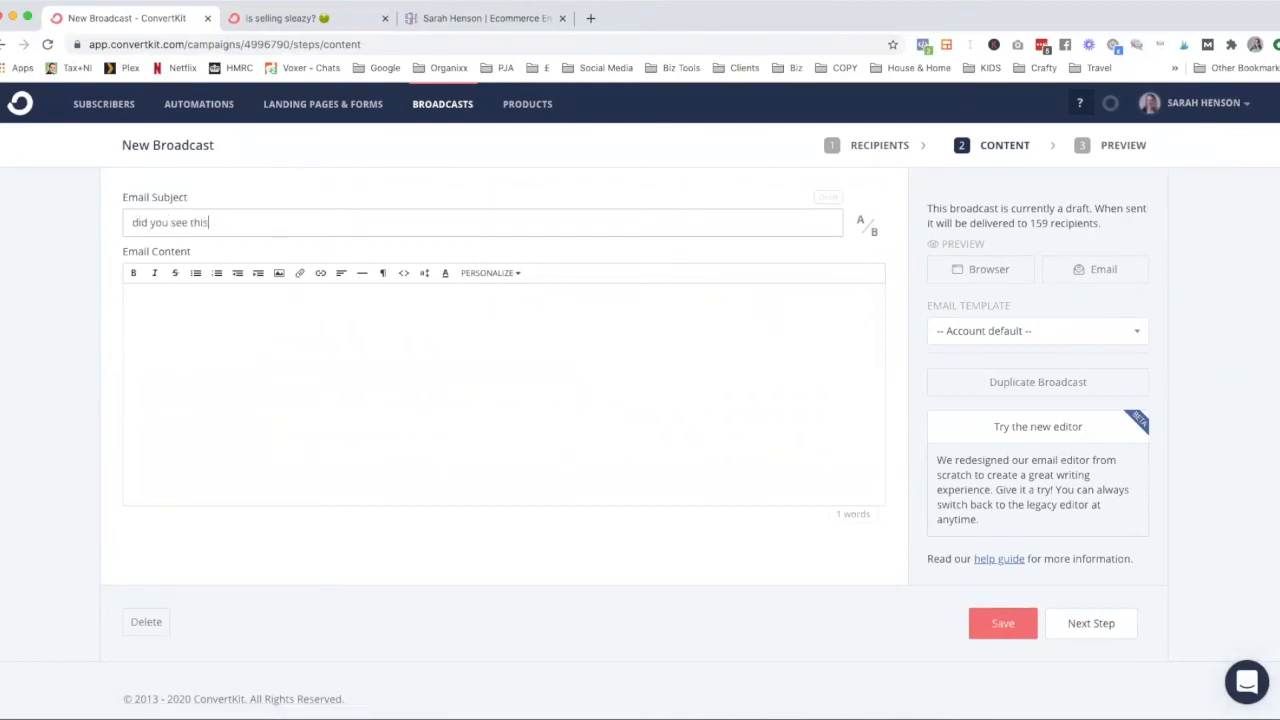
pyautogui.write("Last week I was saying that selling might be sleazy ... but that's not necessarily the cae")
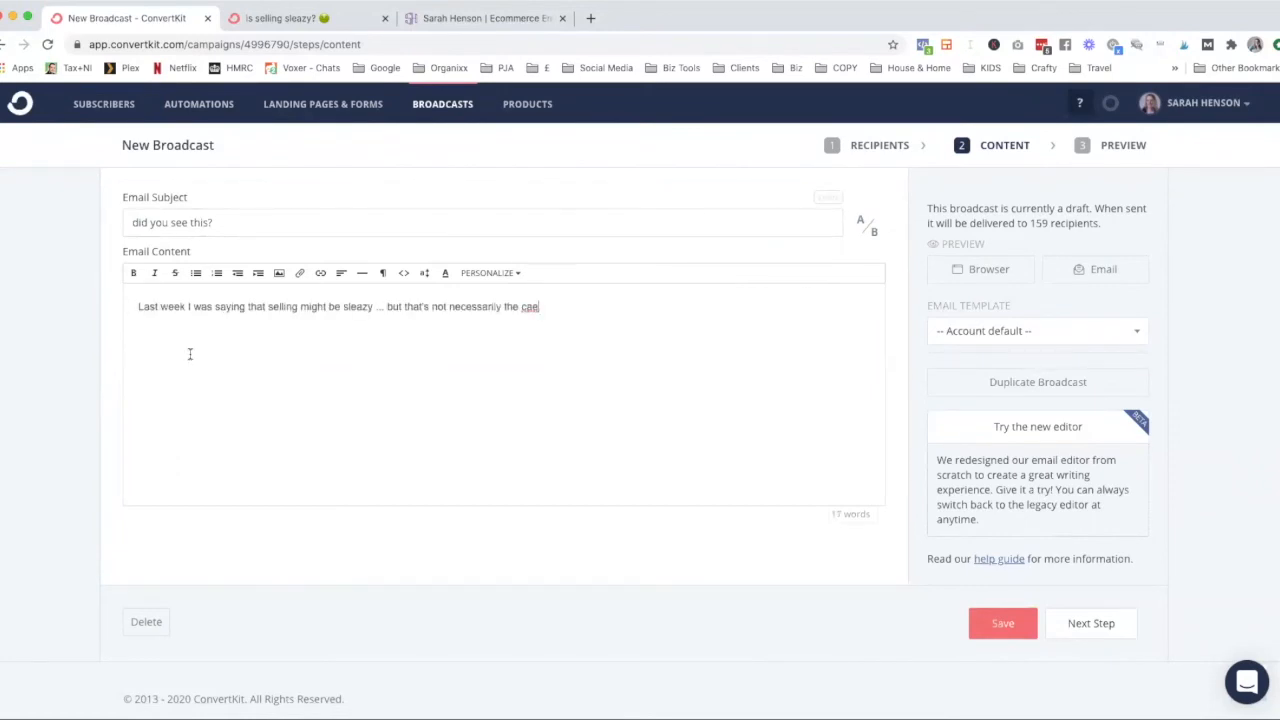
pyautogui.click(1002, 623)
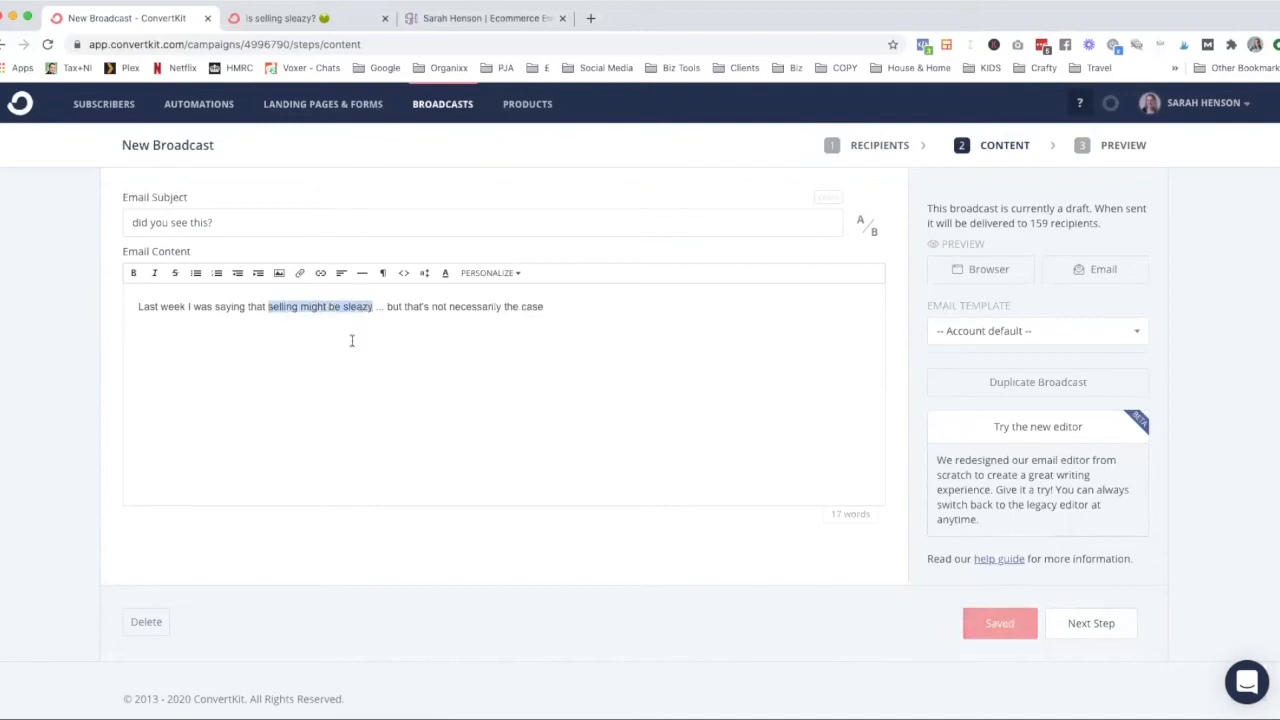
pyautogui.click(320, 272)
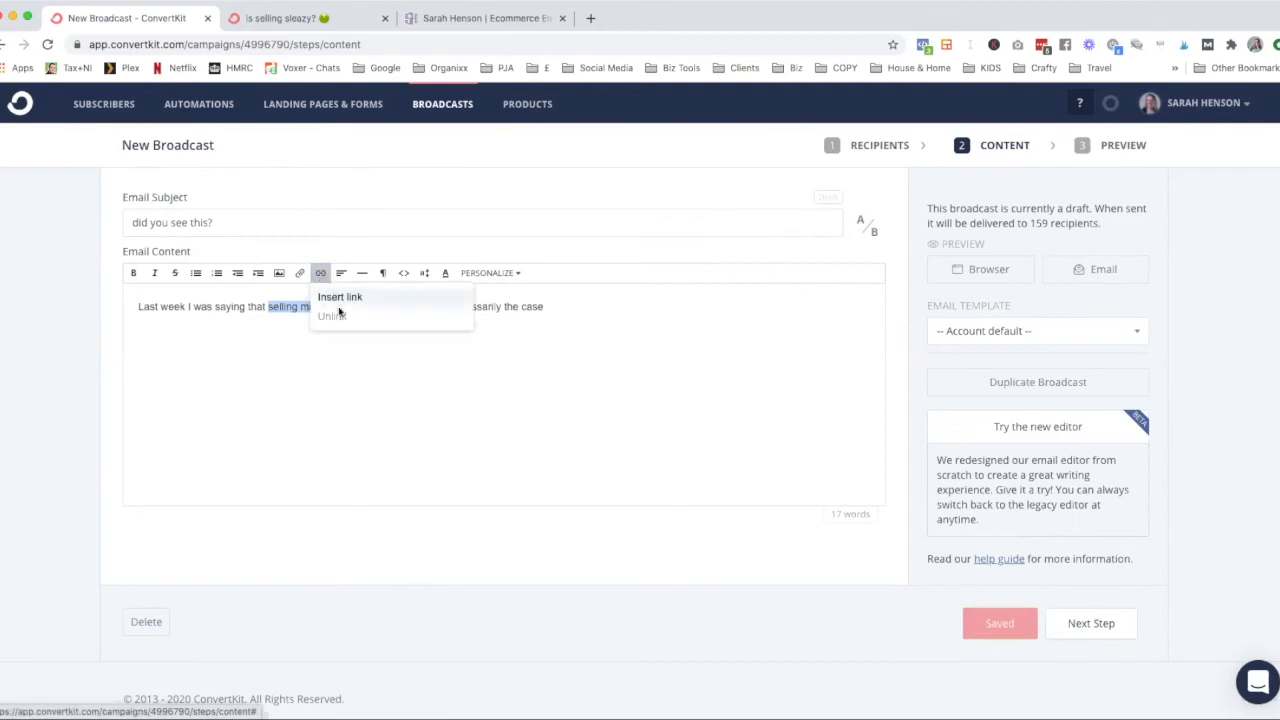
pyautogui.click(339, 296)
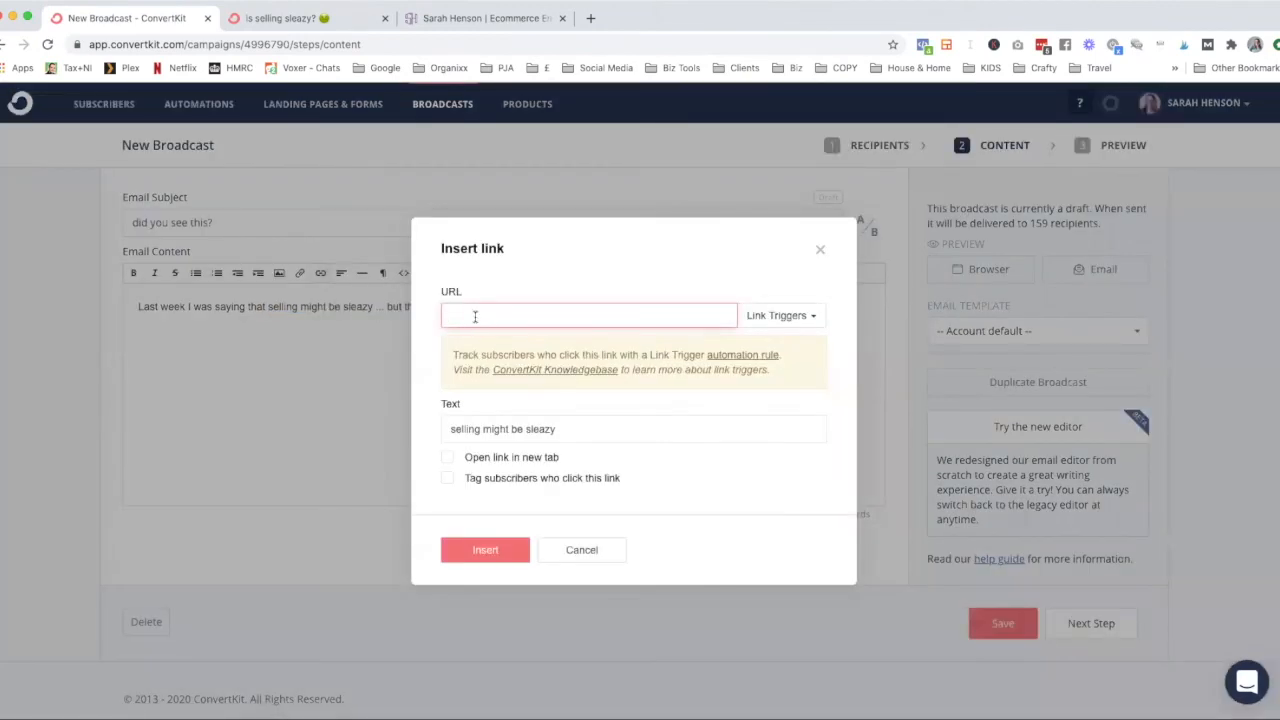
pyautogui.write('https://ckarchive.com/b/92uzhnh0l4qi')
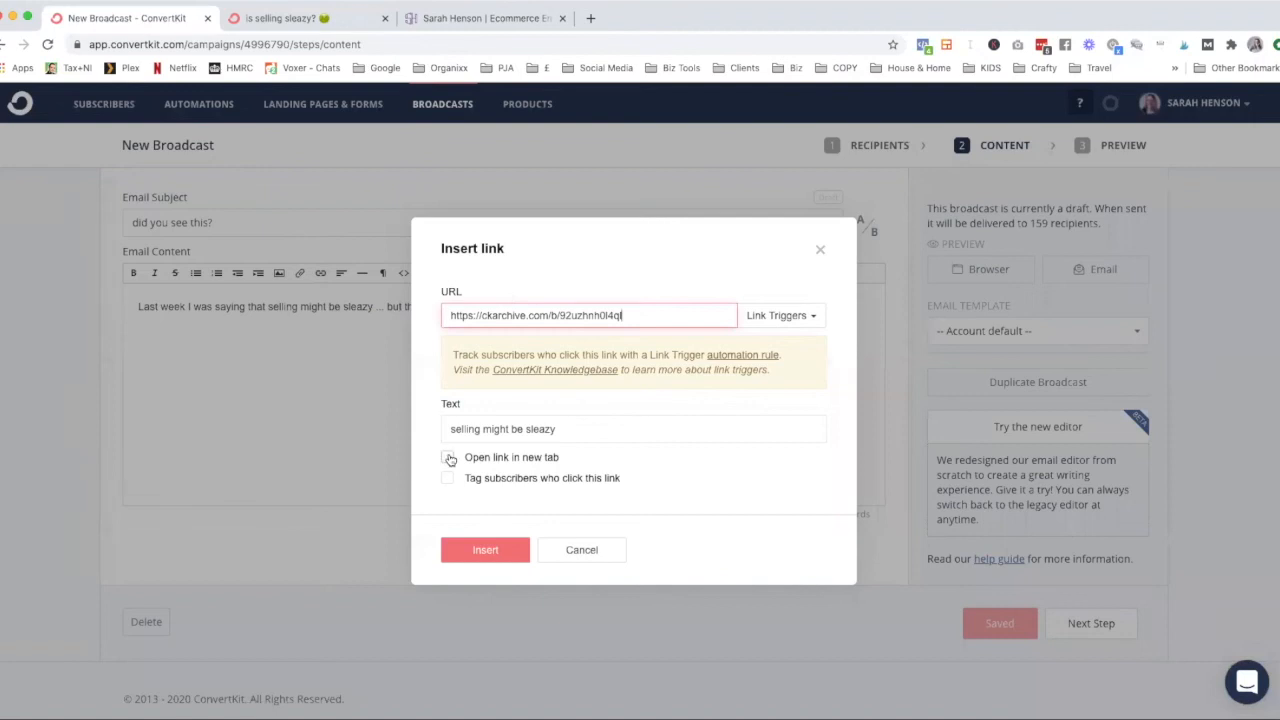
pyautogui.click(447, 457)
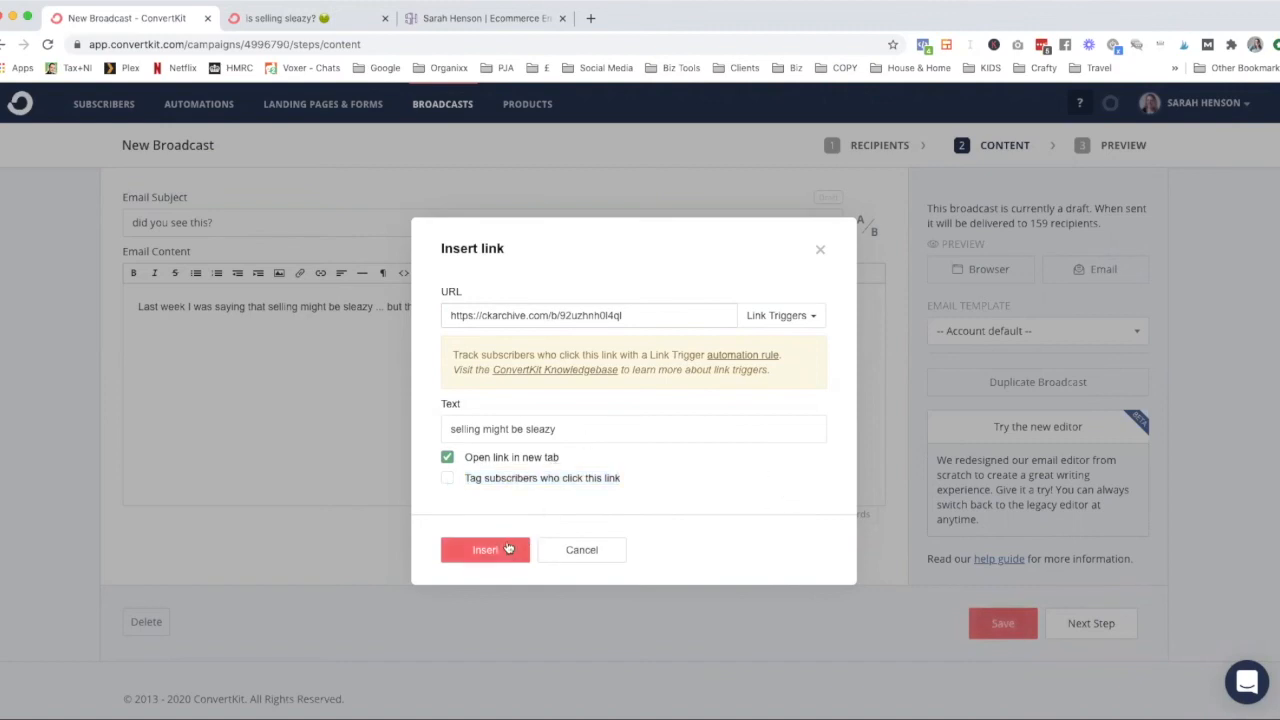
pyautogui.click(485, 549)
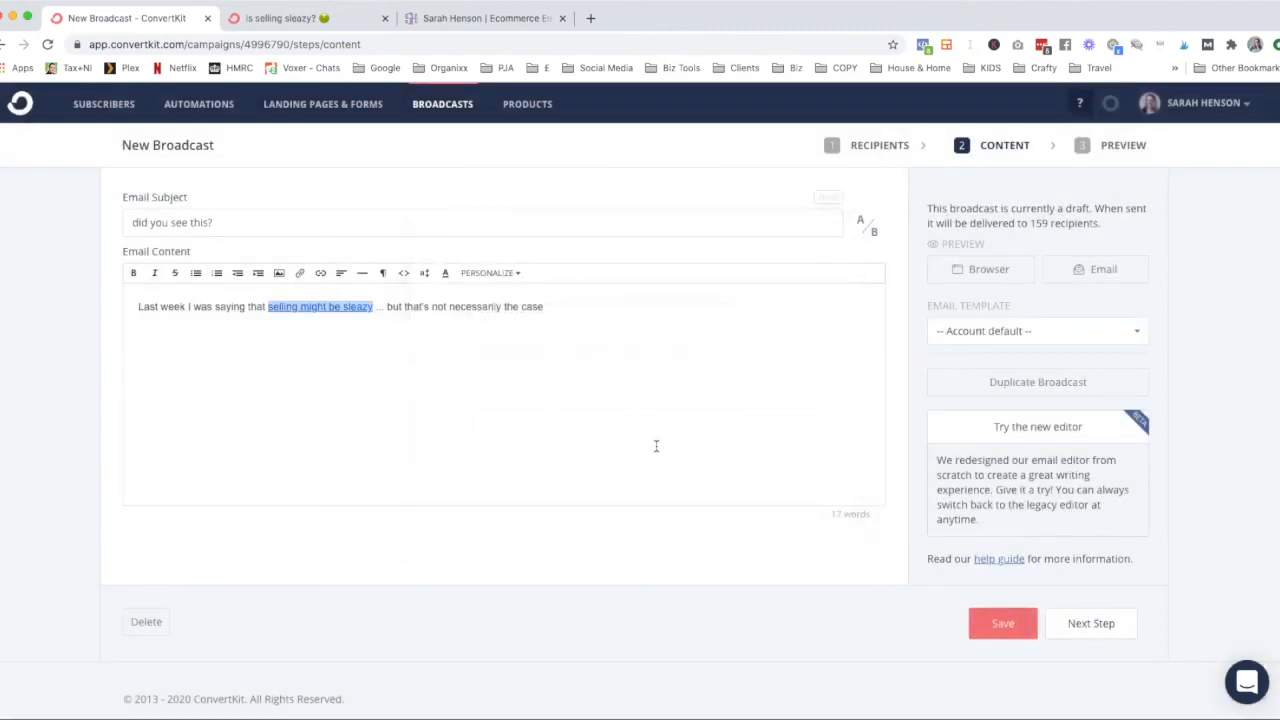
pyautogui.click(1002, 623)
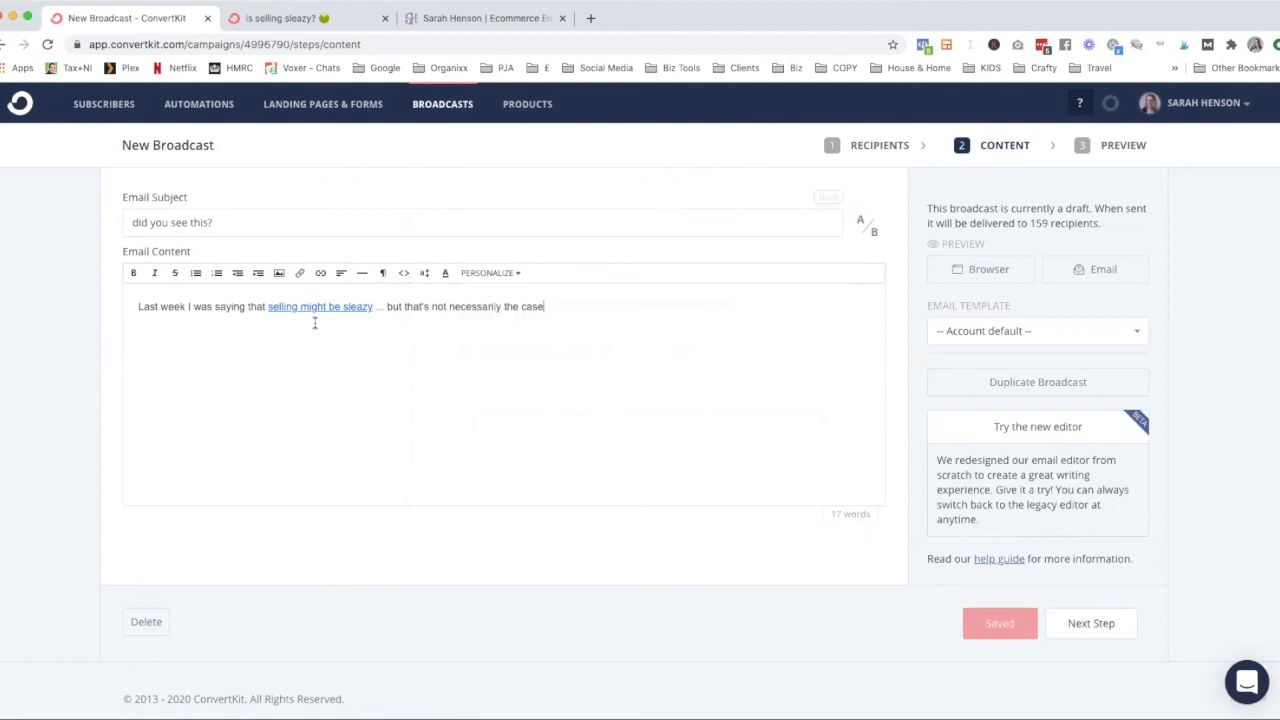
pyautogui.moveTo(172, 312)
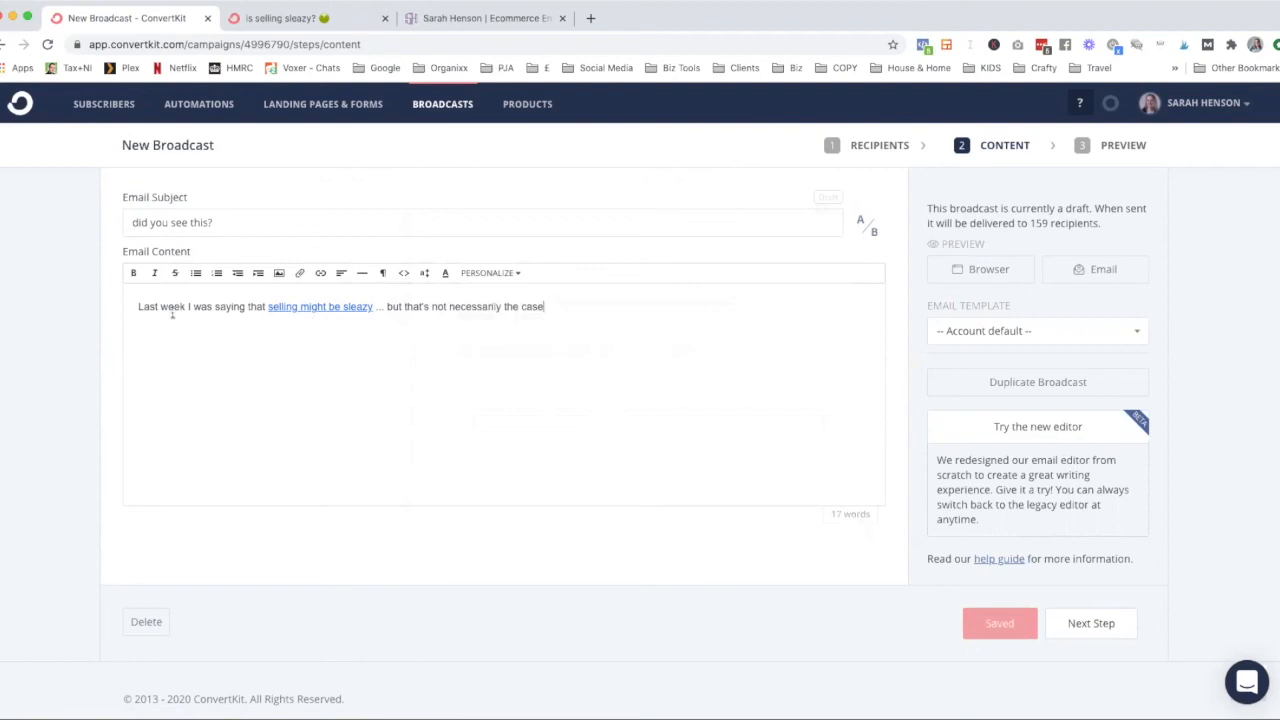
pyautogui.doubleClick(160, 306)
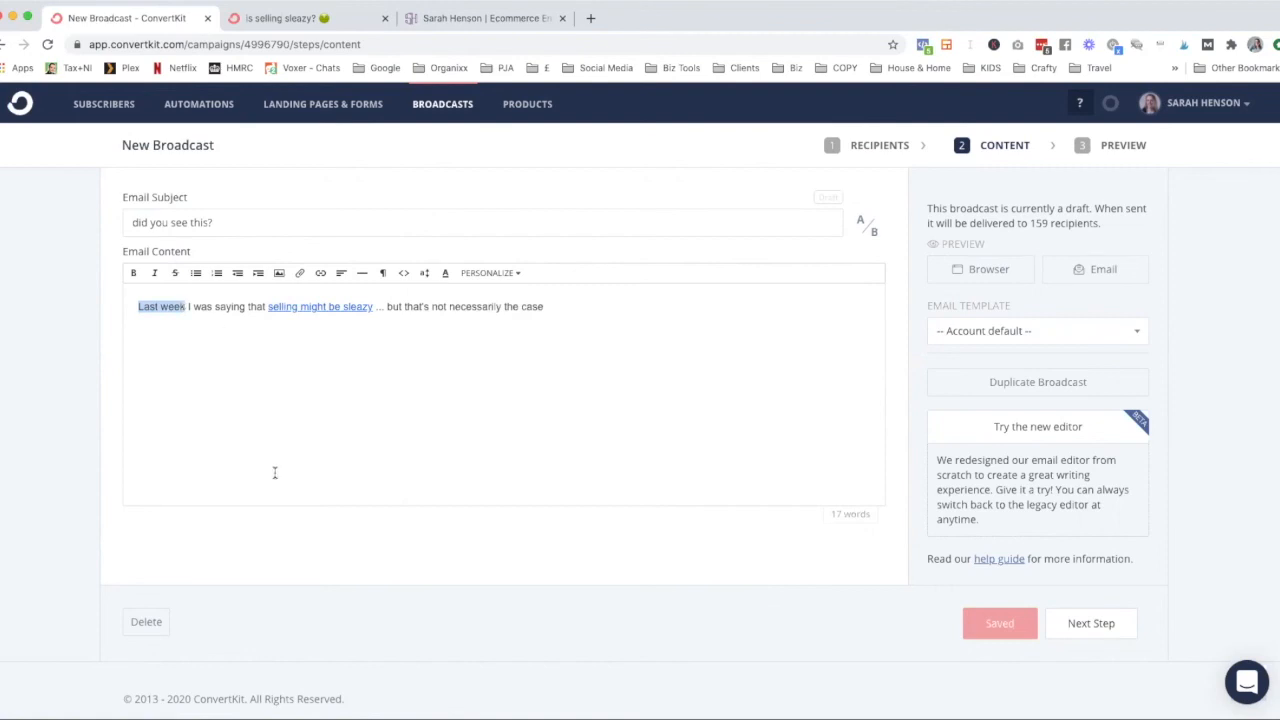
pyautogui.moveTo(325, 398)
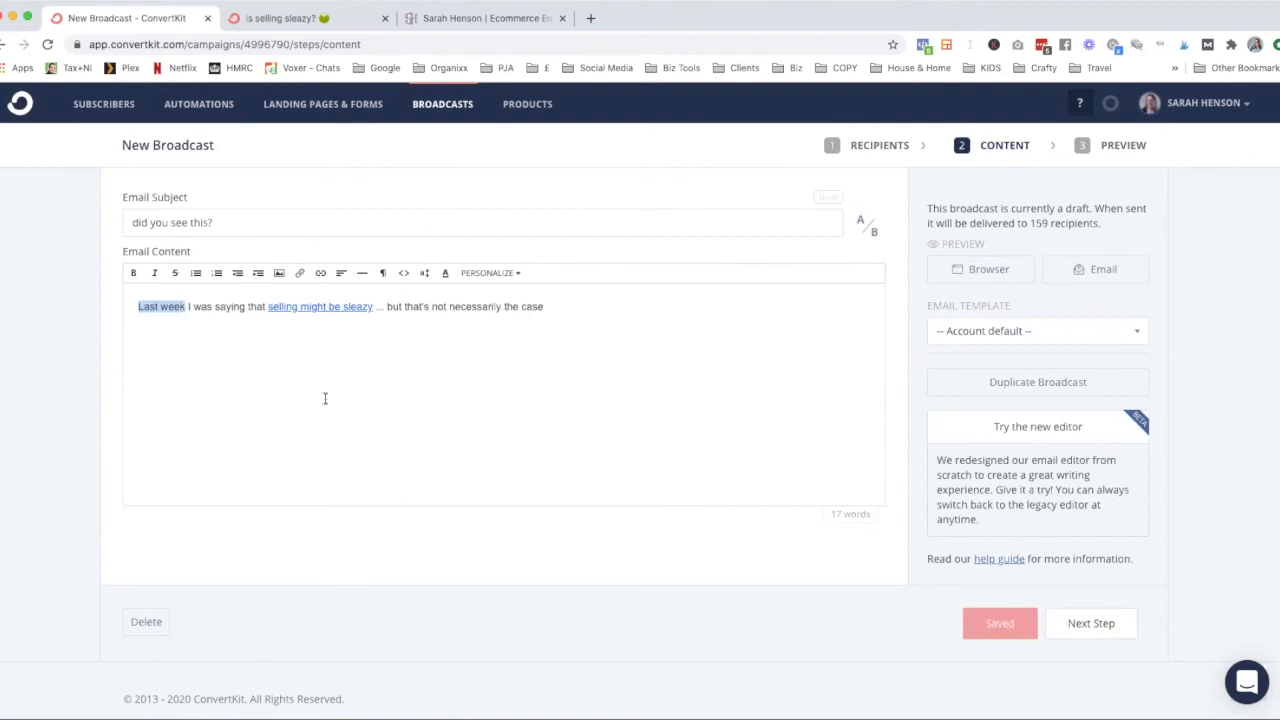
pyautogui.click(452, 331)
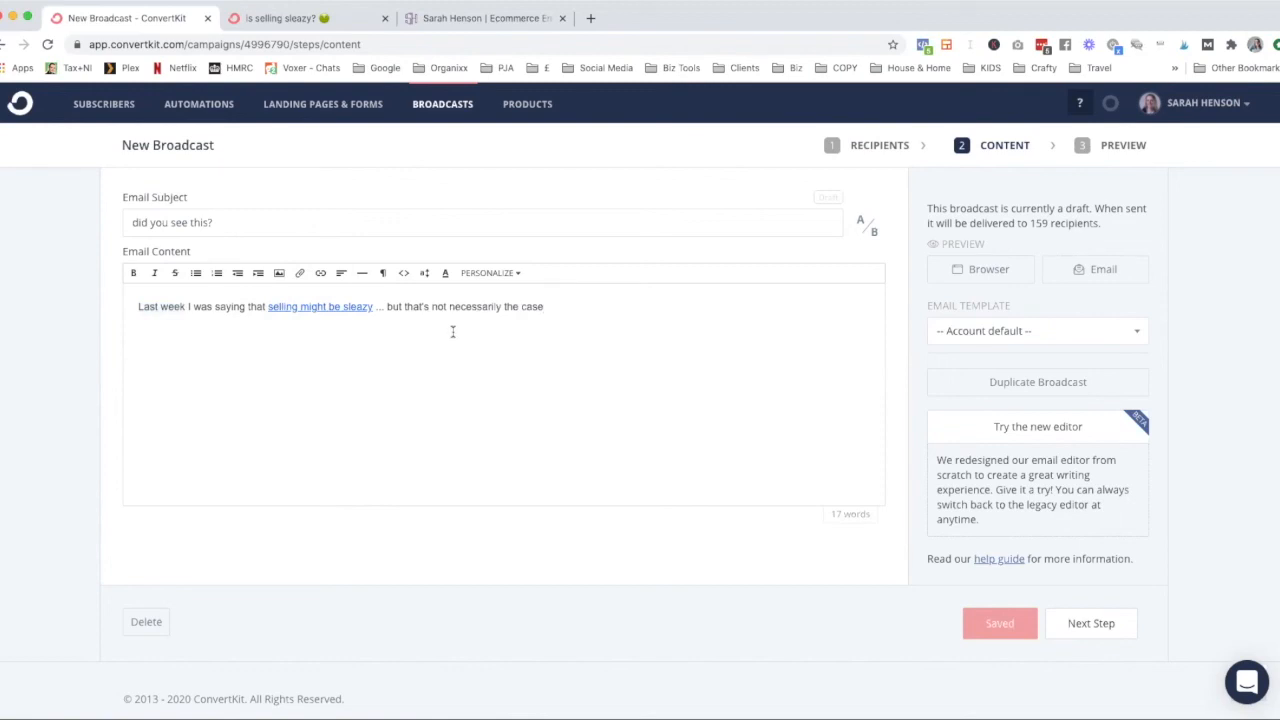